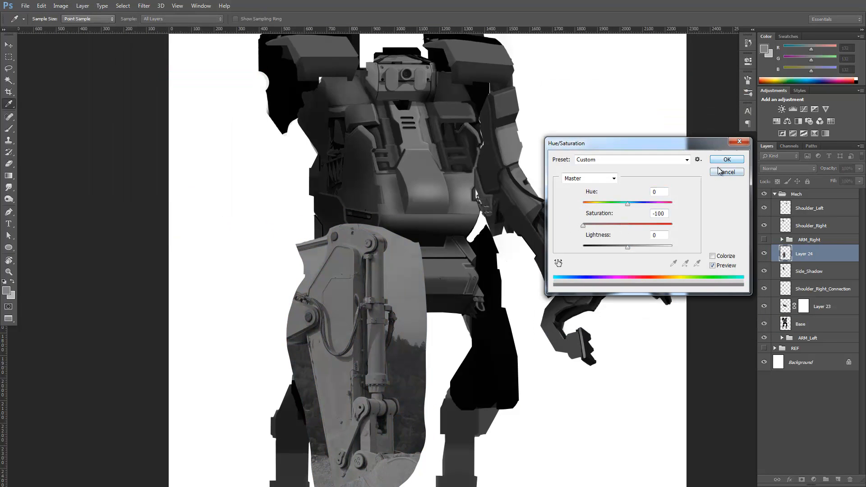
# - Apply Hue/Saturation at -100 saturation so the excavator-arm photo turns fully grayscale
pyautogui.click(726, 158)
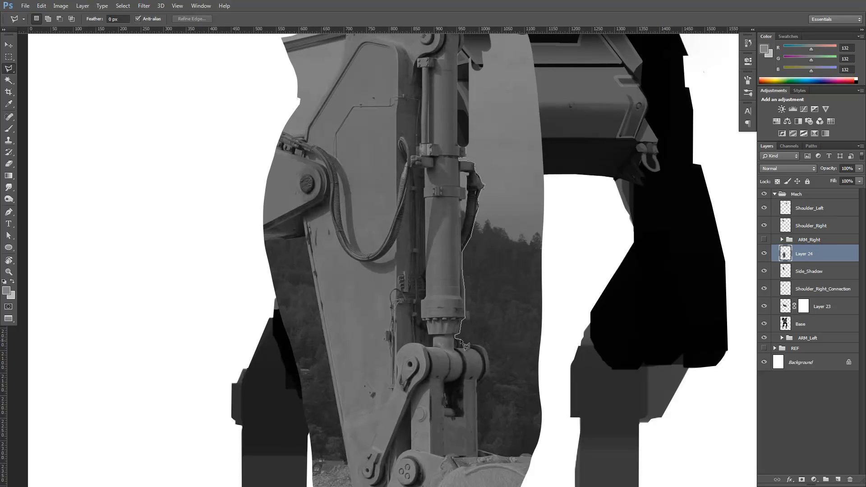
# - Trace around the excavator arm with the Polygonal Lasso to cut it free of the forest background
pyautogui.scroll(-3)
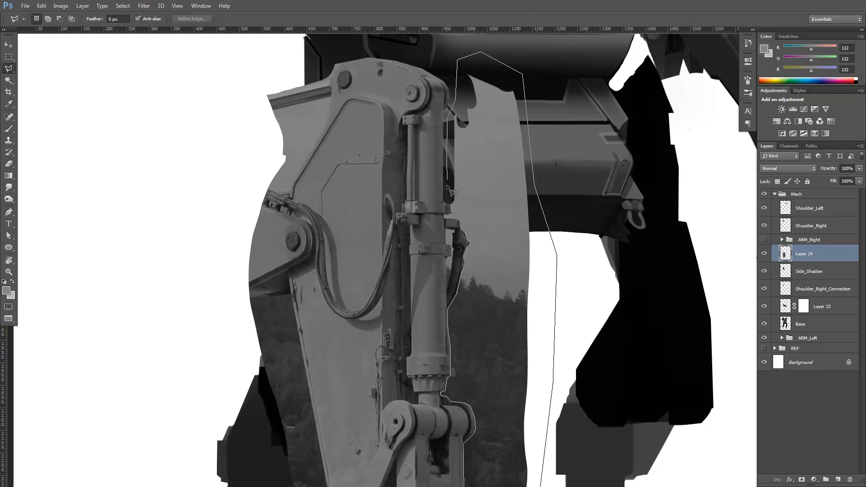
pyautogui.scroll(-3)
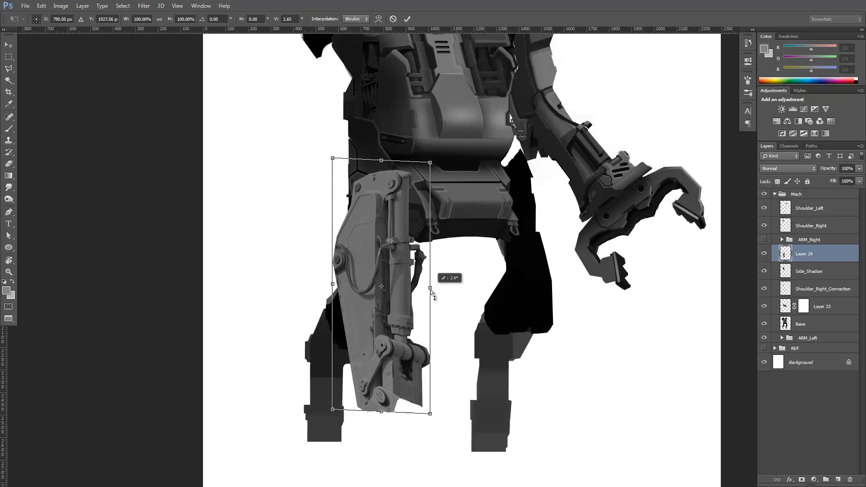
# - Free-transform the cut-out arm, rotating it to match the left leg's angle
pyautogui.moveTo(427, 412); pyautogui.dragTo(406, 341)
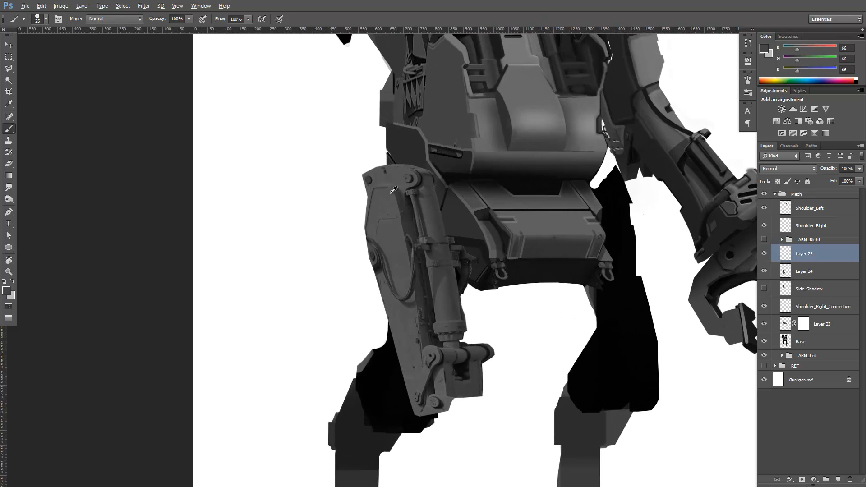
# - Sample a darker grey and paint over the leg piece's top, lower joint and hinge on a new layer
pyautogui.click(386, 191)
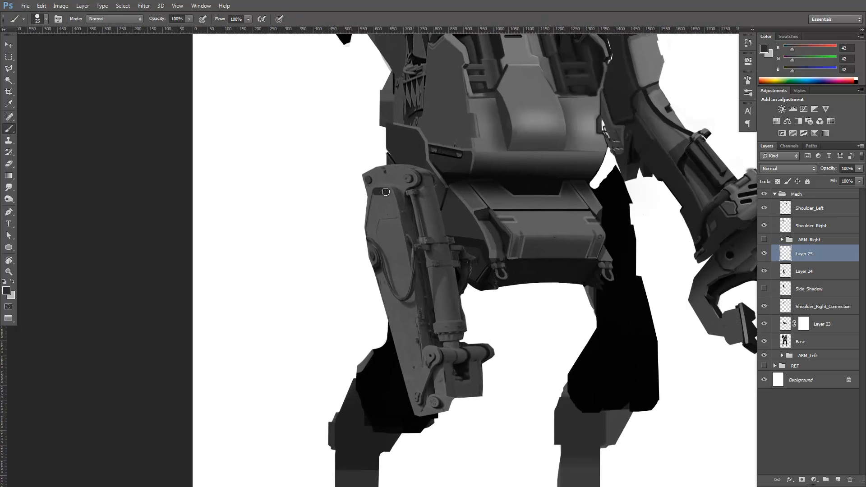
pyautogui.moveTo(385, 192); pyautogui.dragTo(377, 271)
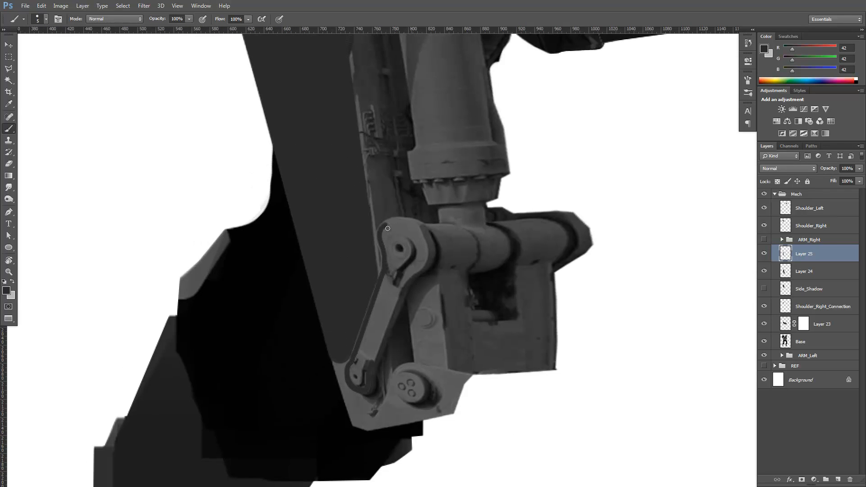
pyautogui.moveTo(387, 228); pyautogui.dragTo(397, 284)
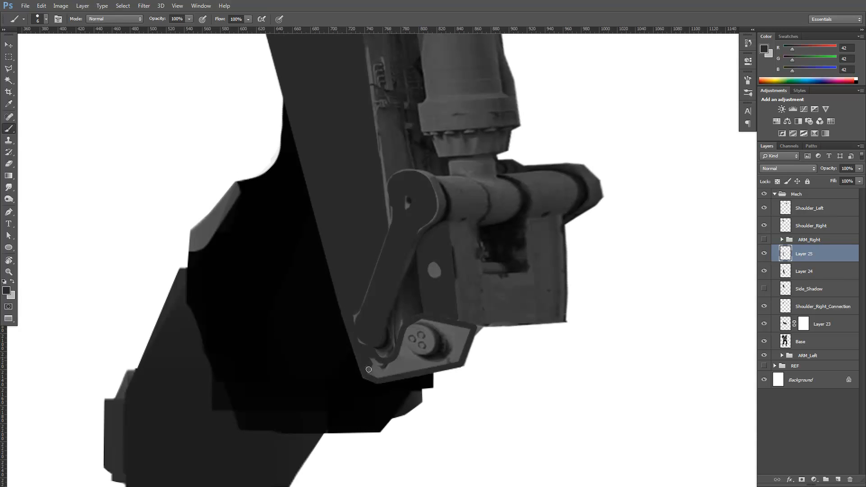
pyautogui.moveTo(369, 370); pyautogui.dragTo(452, 362)
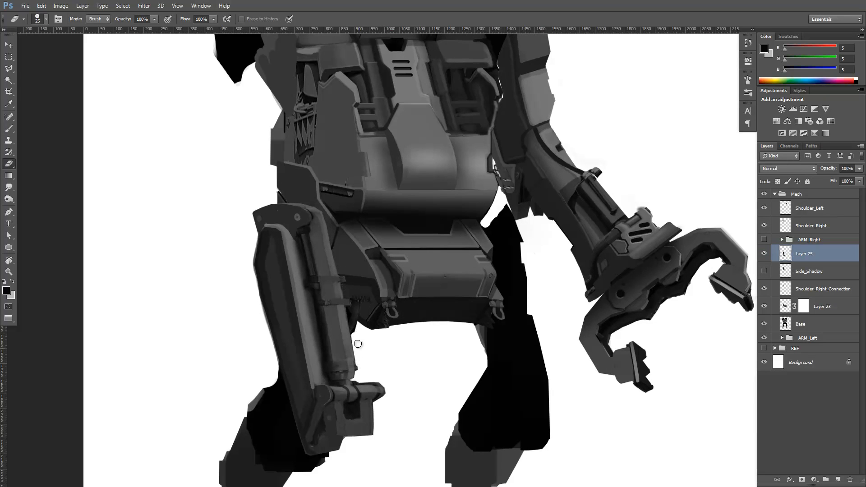
# - Clean the painted leg piece's edges with the Eraser before duplicating Layer 25 to the right leg
pyautogui.moveTo(358, 343); pyautogui.dragTo(418, 349)
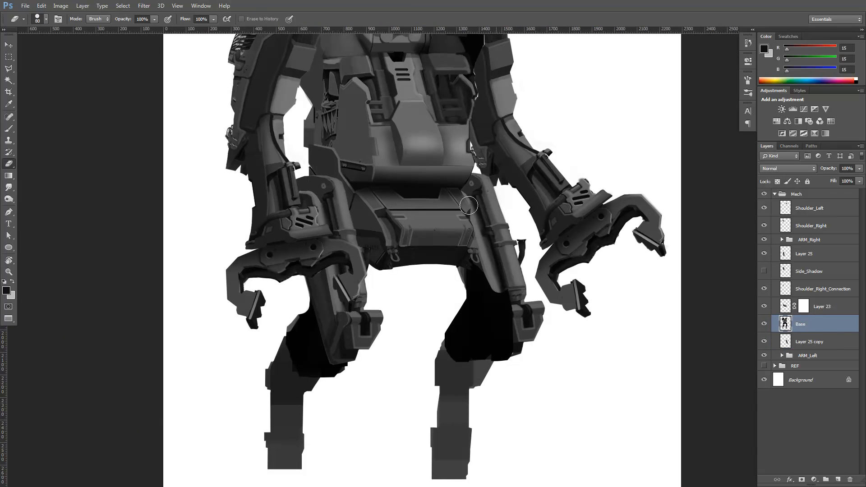
# - Erase body overlaps, nudge Layer 25 copy into place on the right leg, and reselect the Base layer
pyautogui.moveTo(468, 206); pyautogui.dragTo(341, 296)
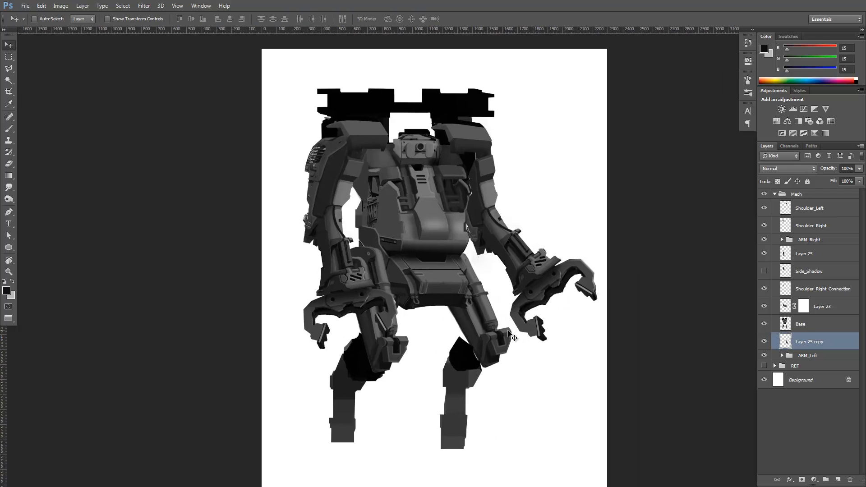
pyautogui.moveTo(512, 337); pyautogui.dragTo(486, 314)
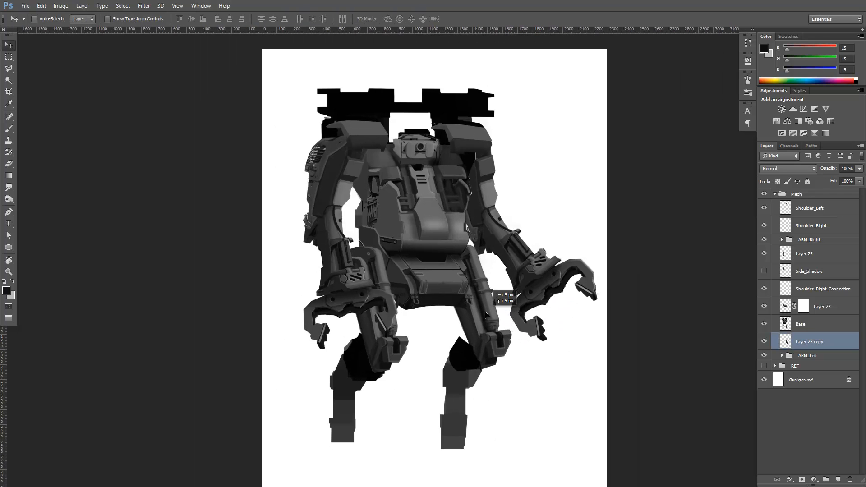
pyautogui.click(799, 323)
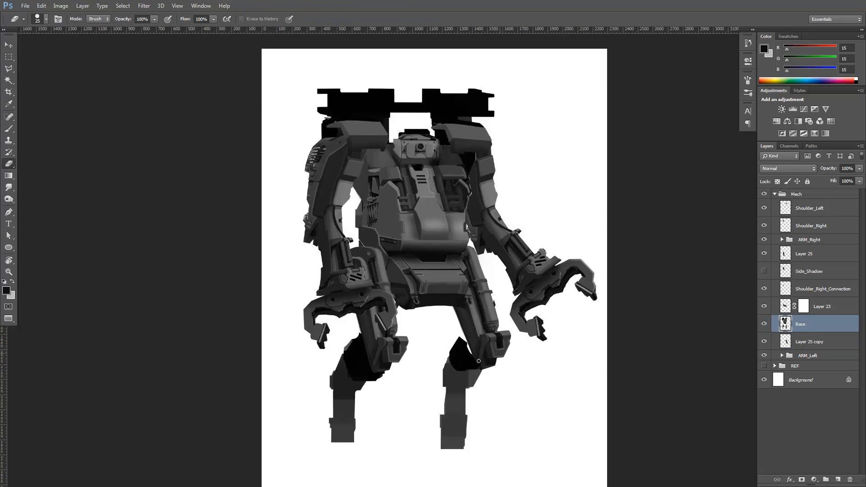